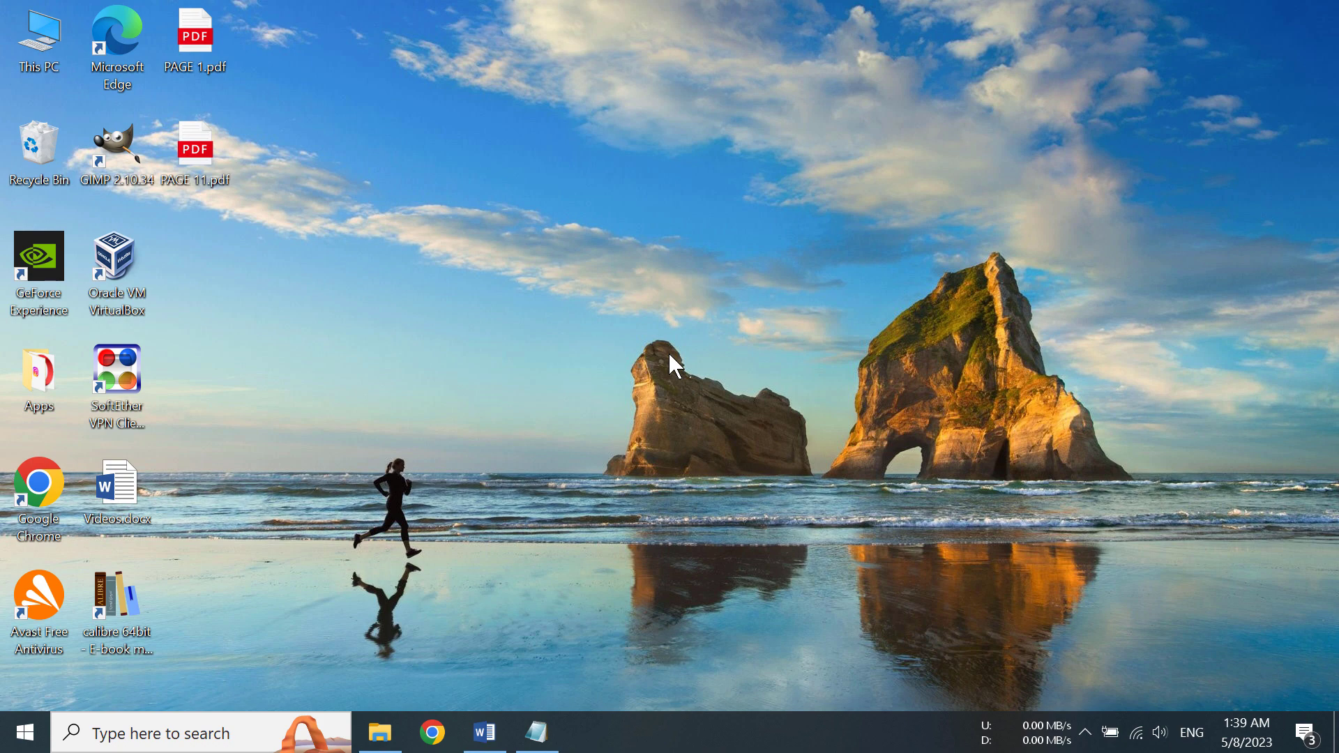
mouse_move(602, 681)
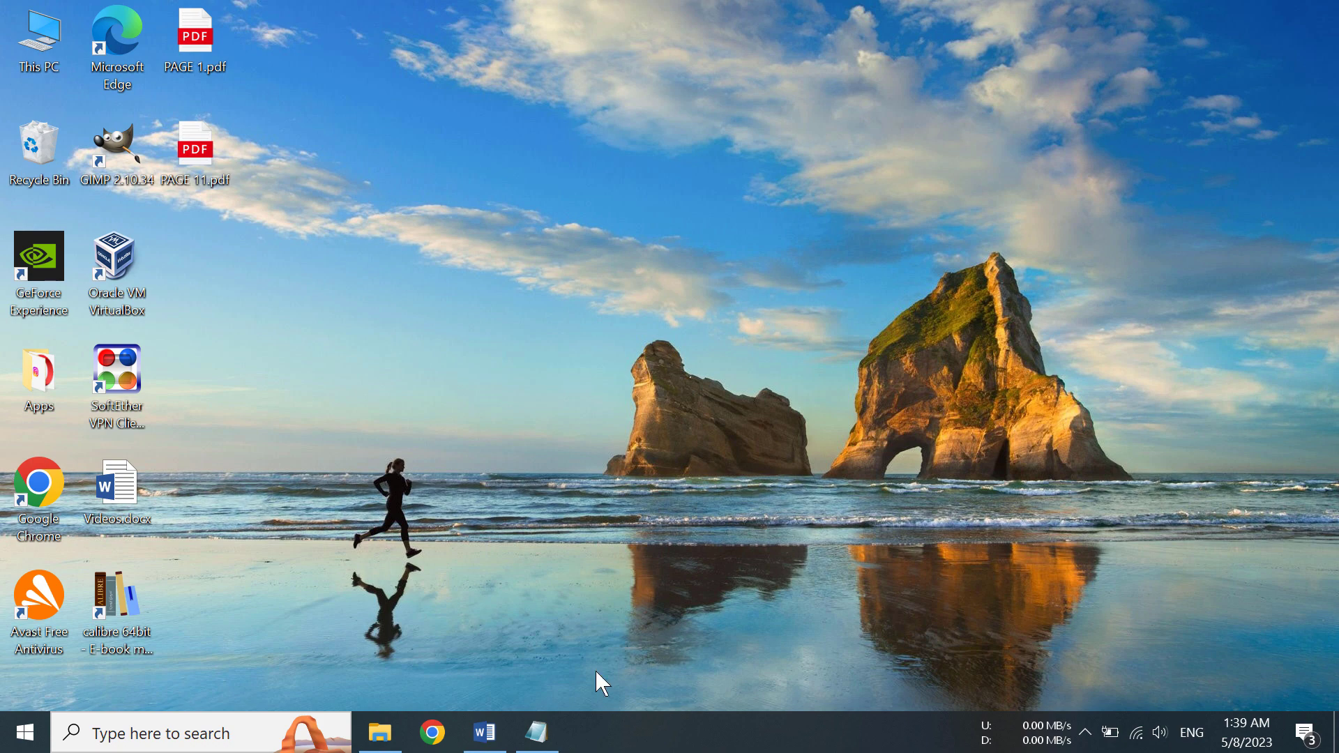
- Bring up the Notepad note holding the calibre Portable download link
click(536, 733)
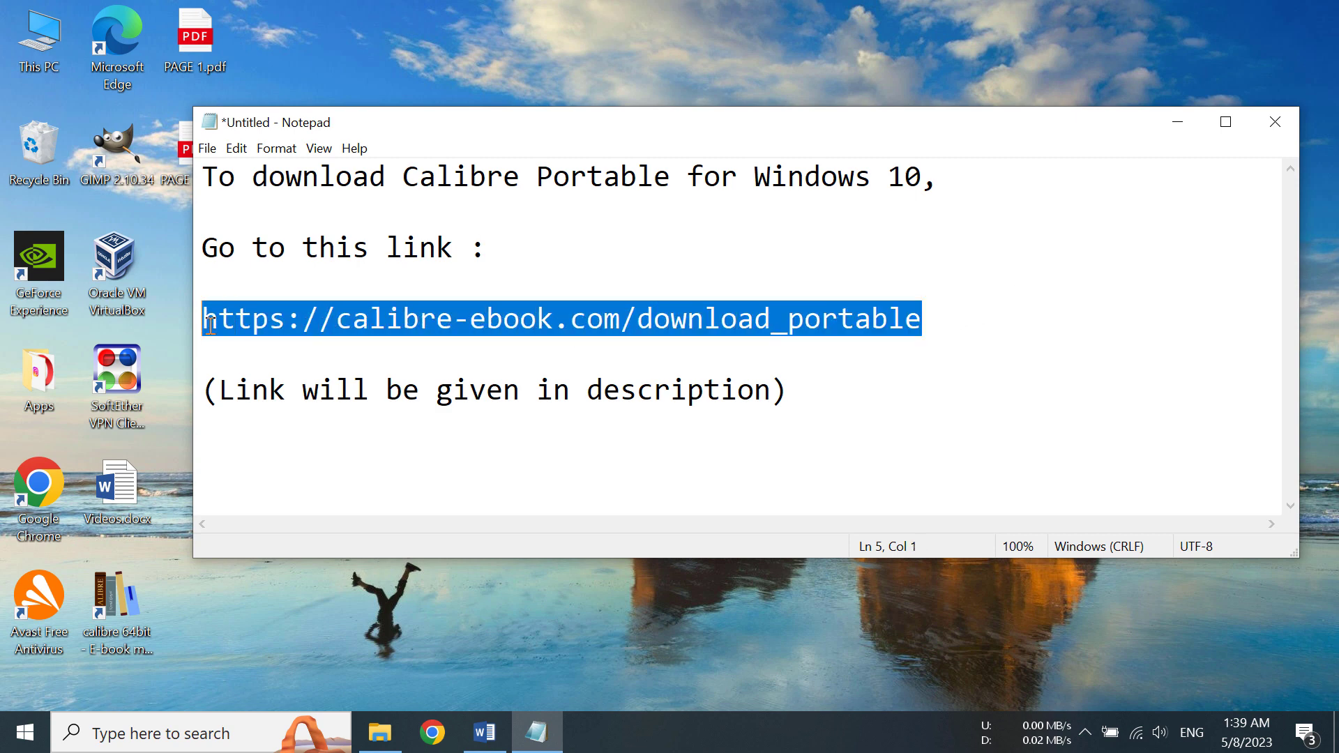
mouse_move(742, 433)
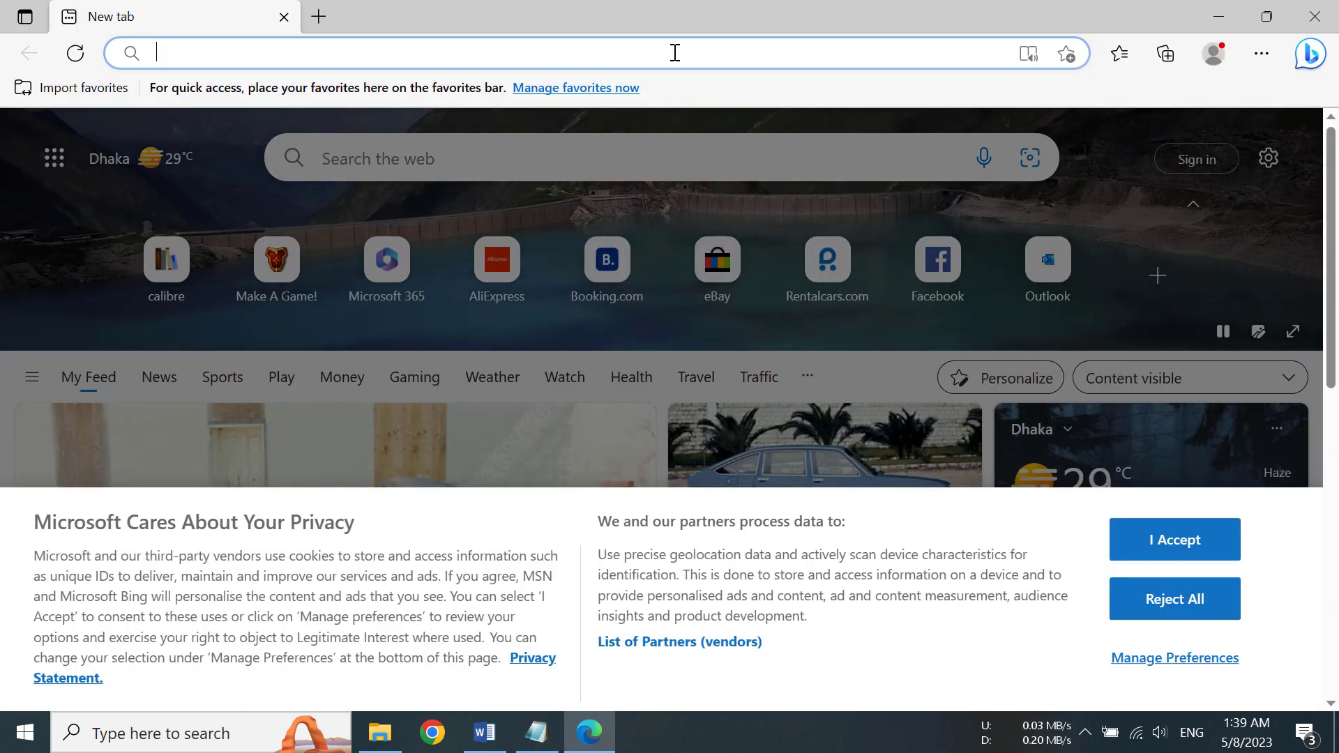
- Go to the download page and start downloading calibre-portable-installer-6.17.0.exe
click(167, 258)
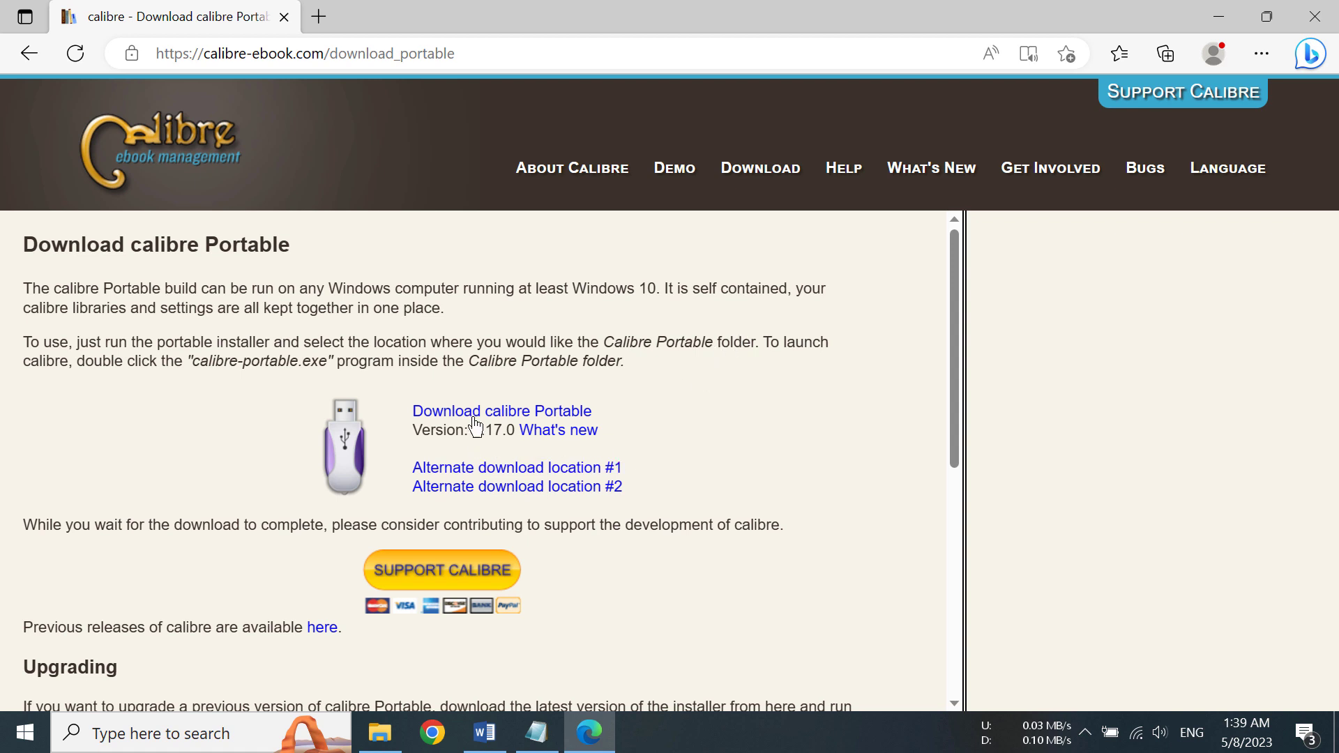
mouse_move(501, 411)
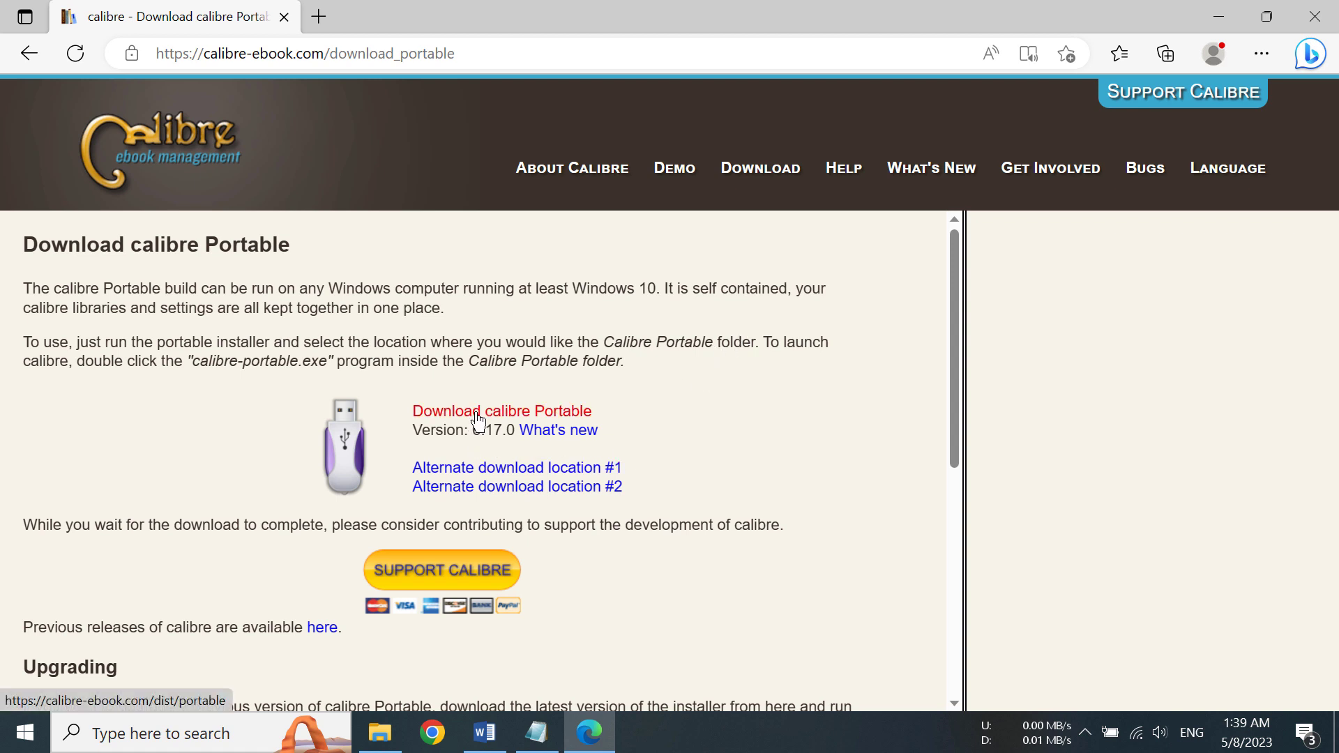
click(501, 410)
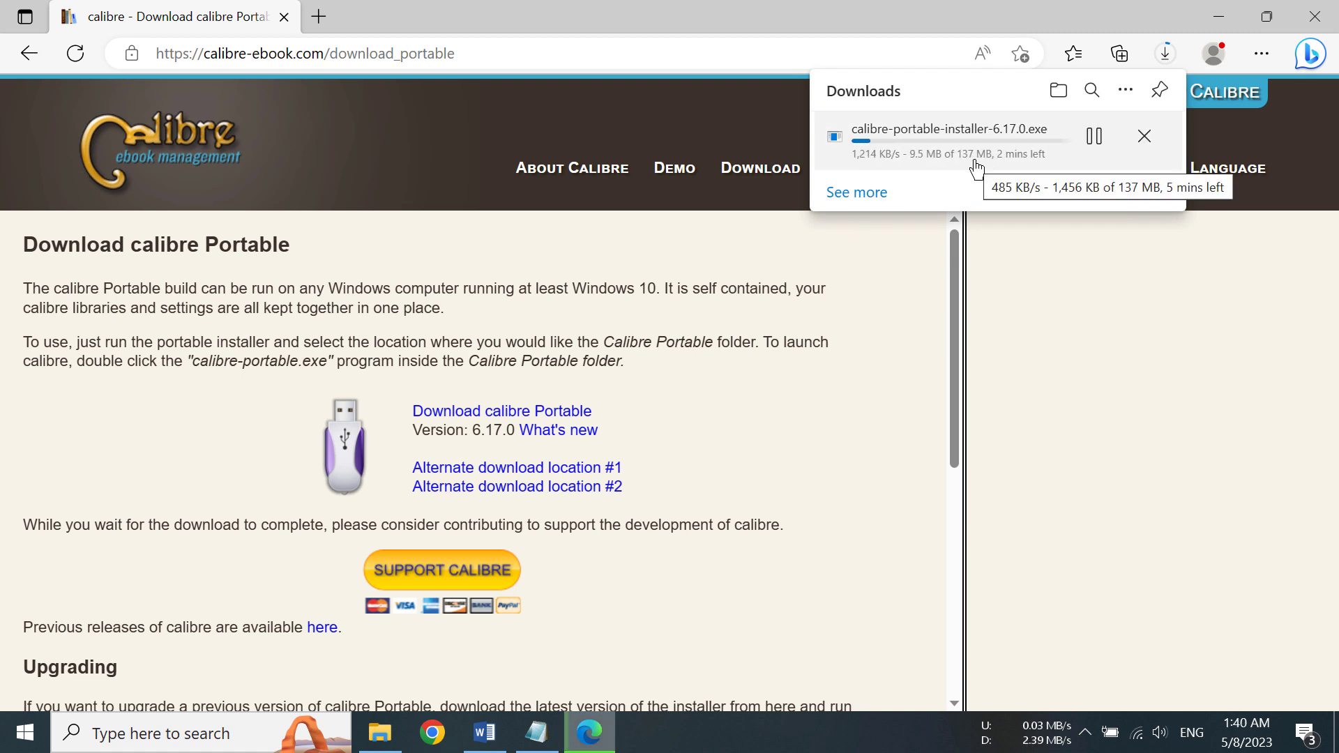
mouse_move(840, 302)
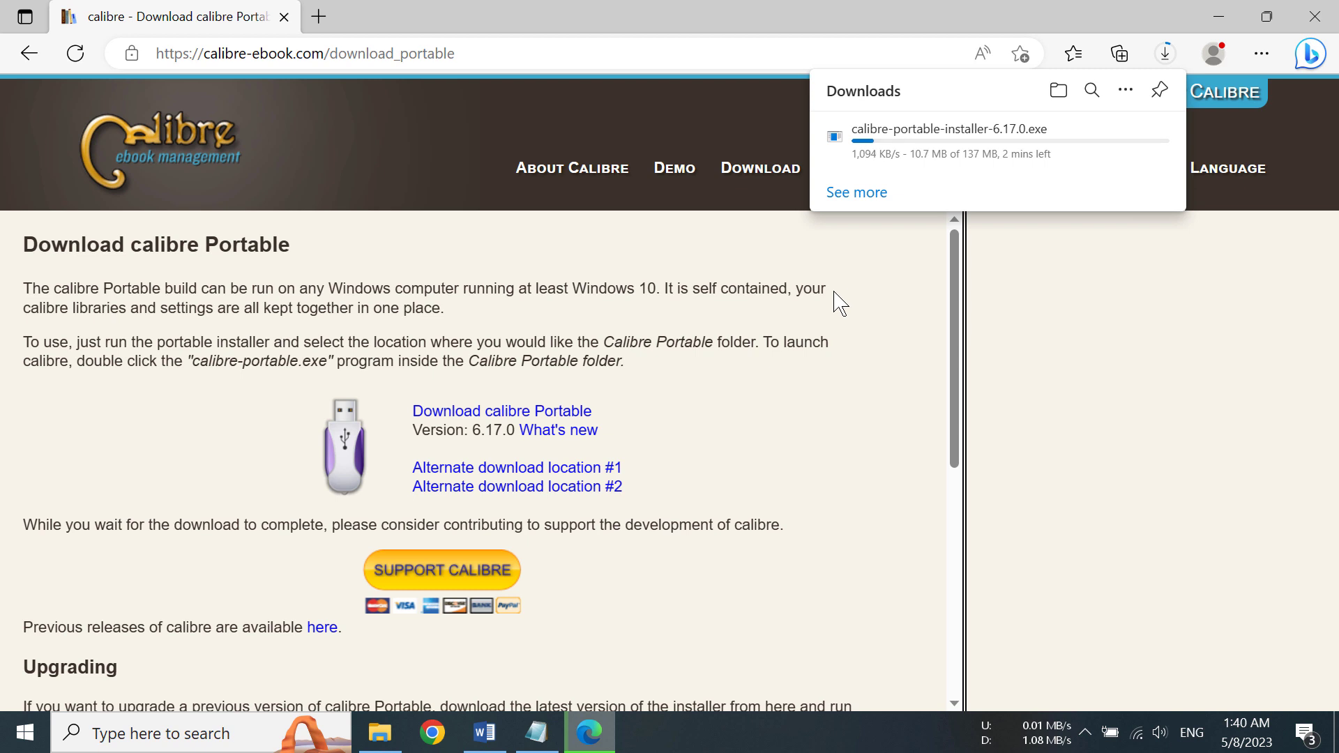
mouse_move(663, 462)
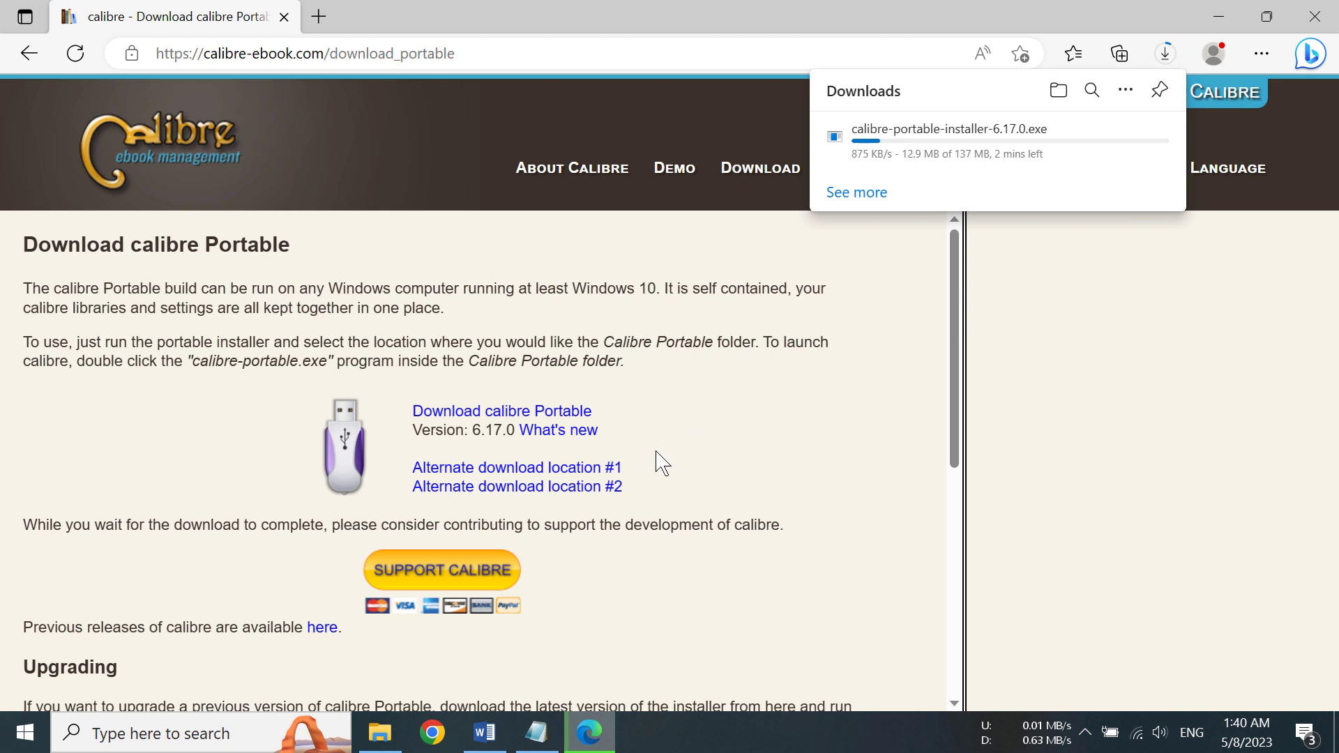
mouse_move(499, 423)
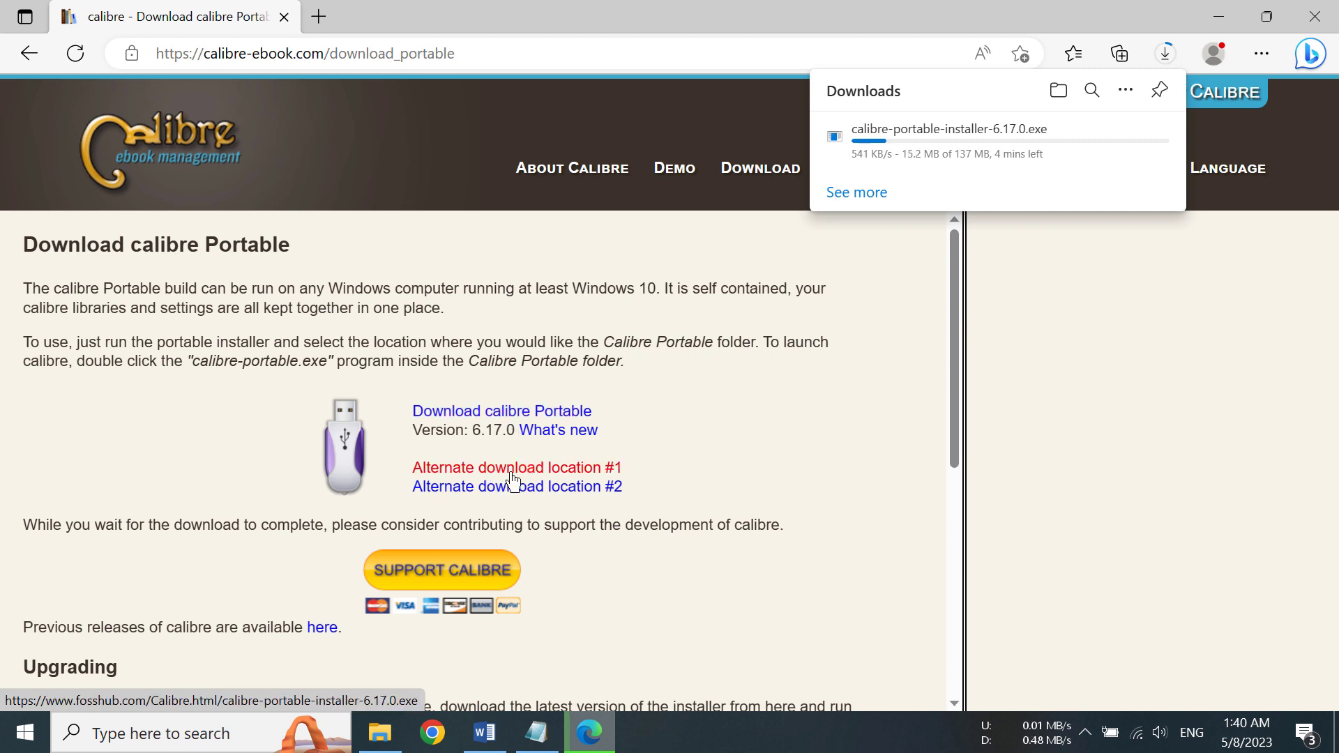
mouse_move(507, 486)
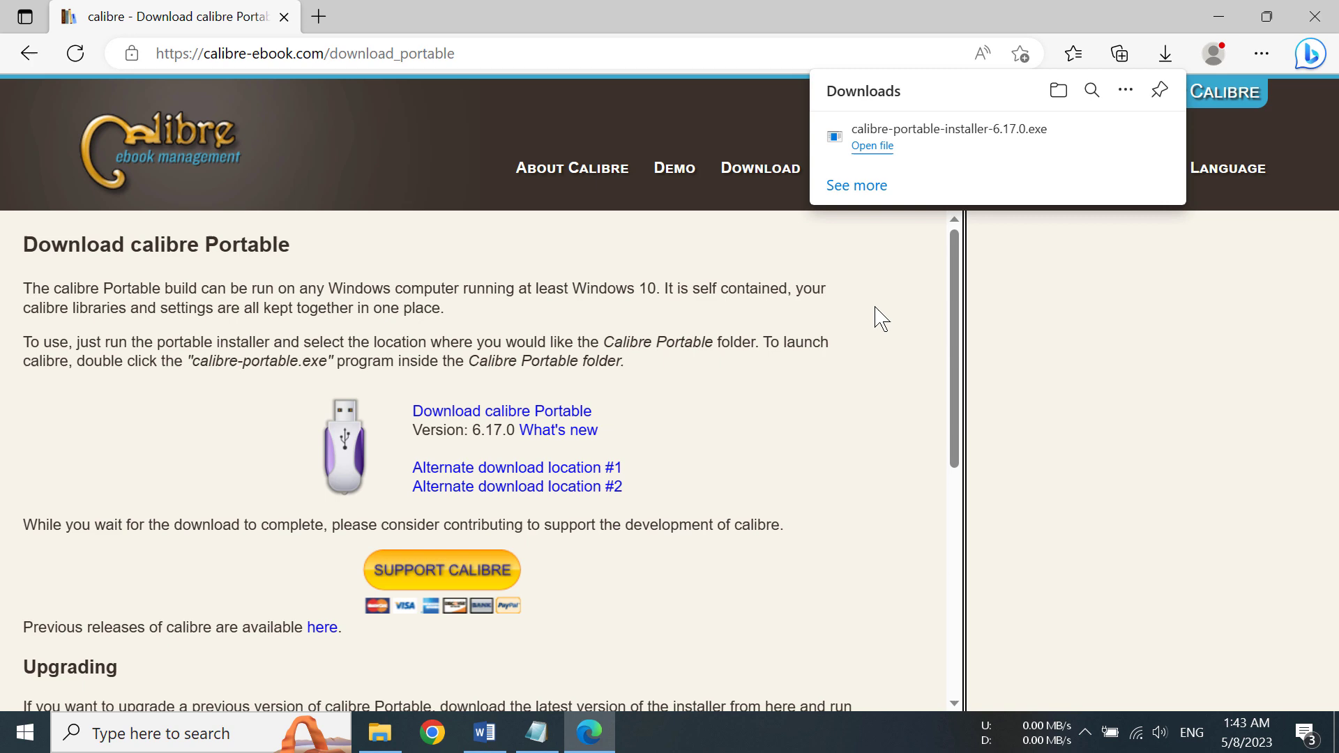
mouse_move(1072, 145)
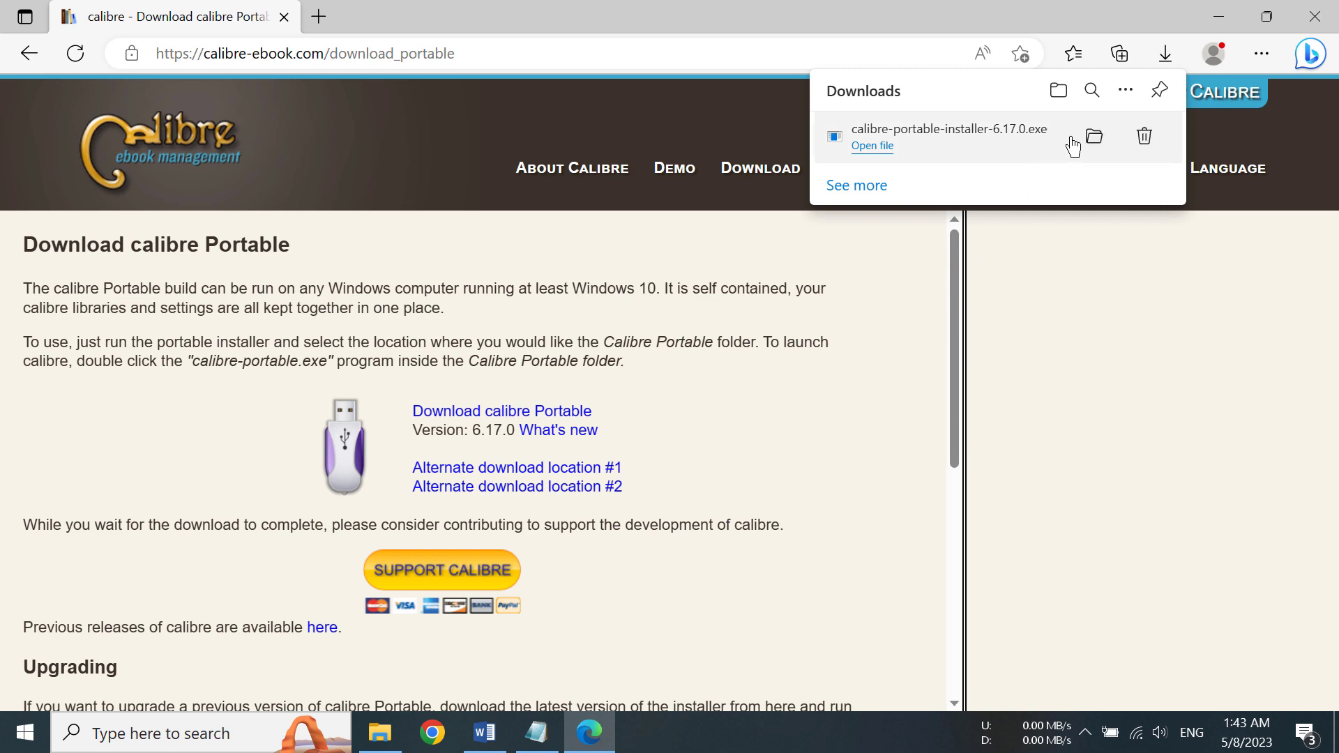
- Show calibre-portable-installer-6.17.0.exe in the Downloads folder and select it
click(1092, 137)
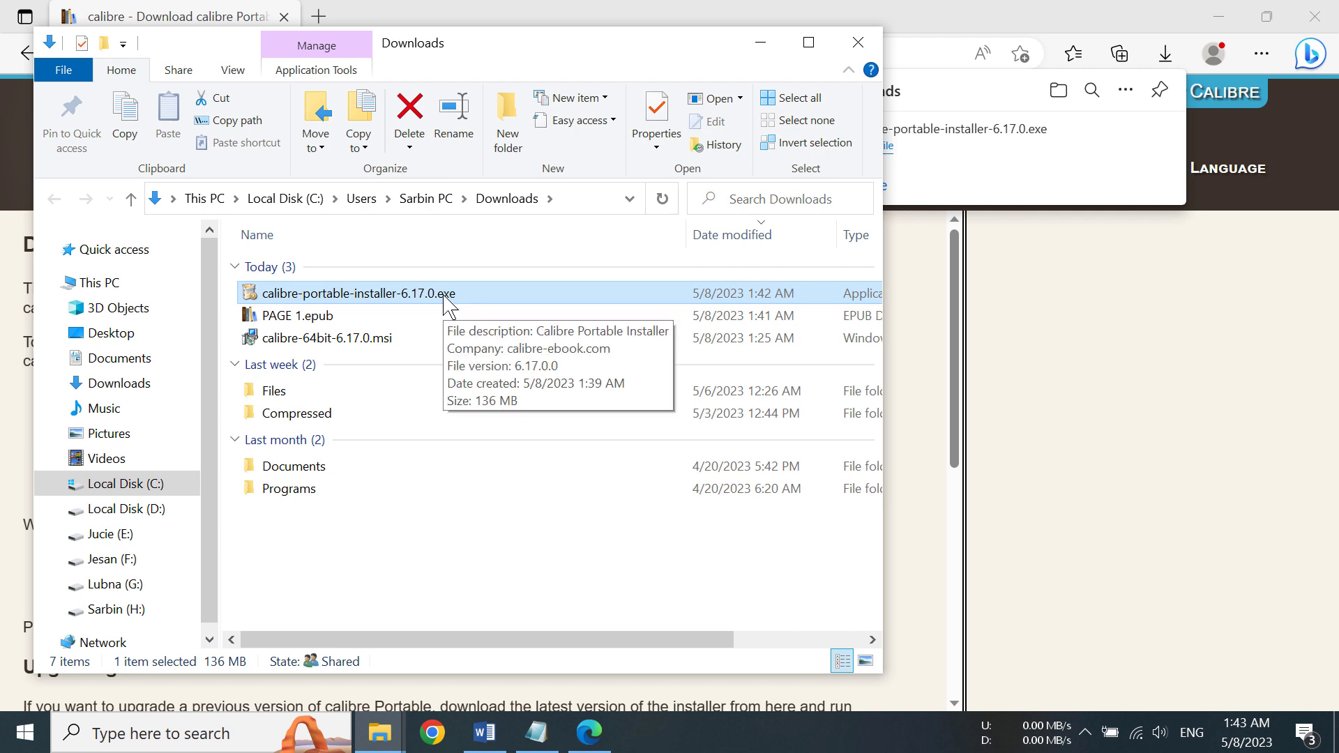
click(357, 293)
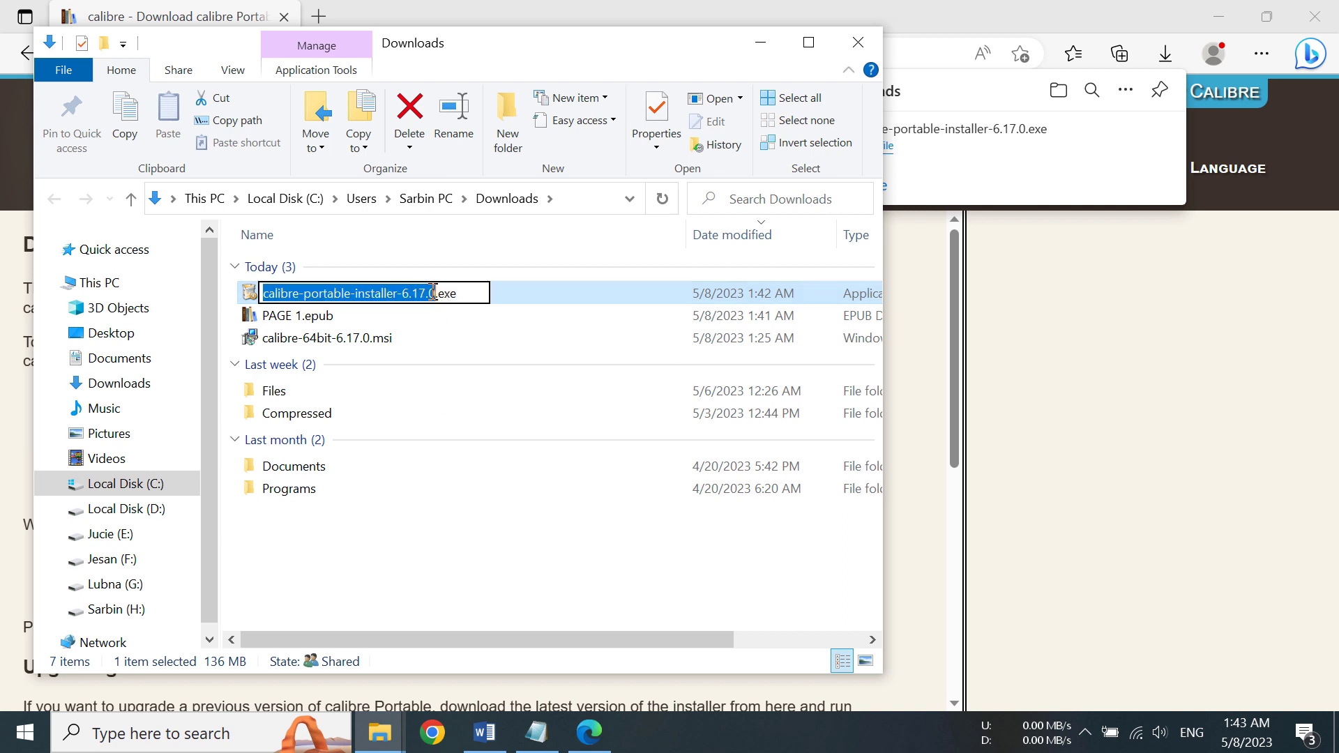
- Run the installer and install calibre Portable into the Downloads folder
double_click(350, 292)
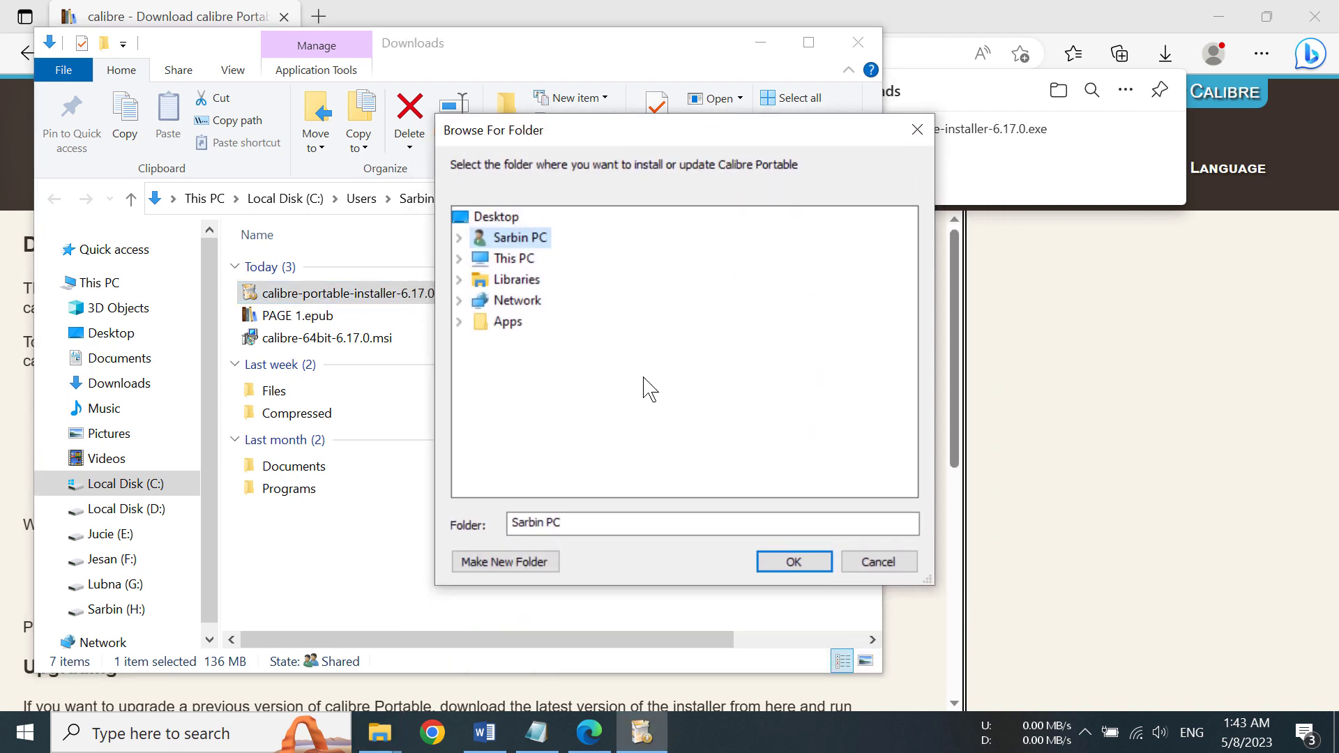
mouse_move(712, 336)
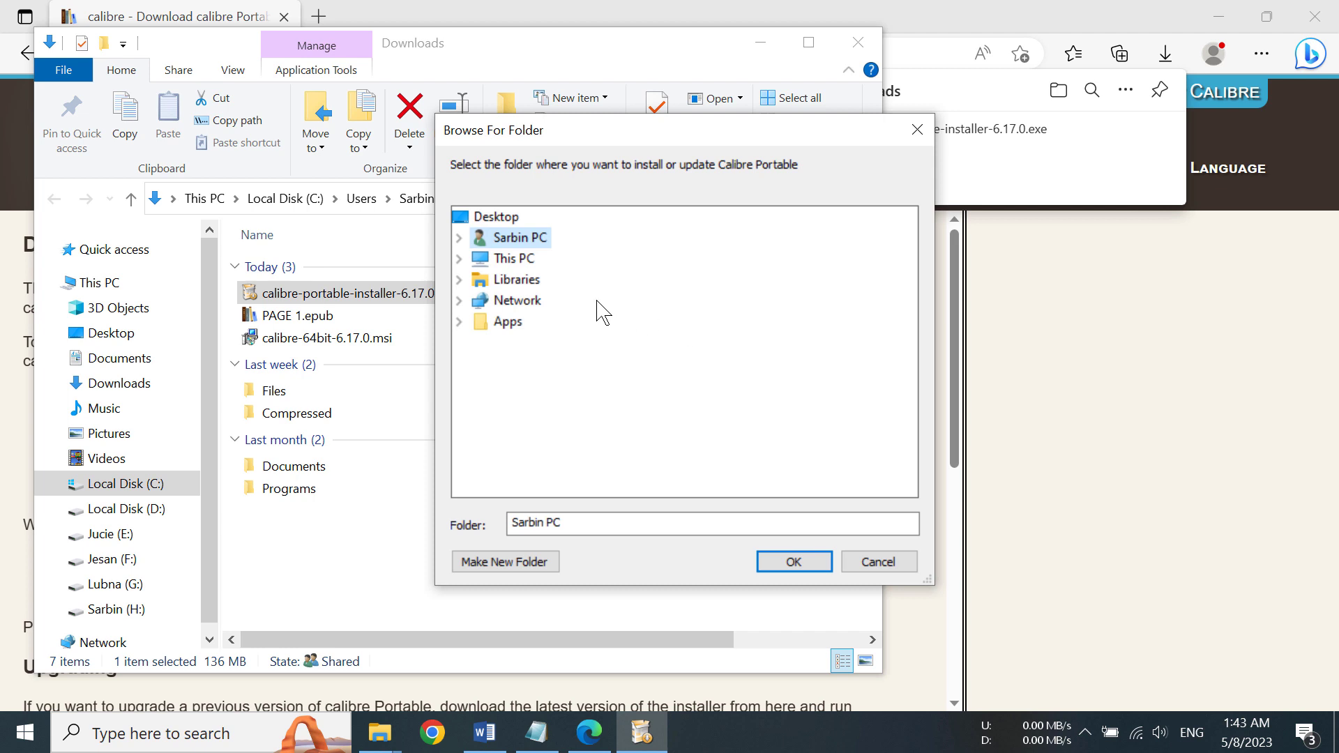
click(459, 237)
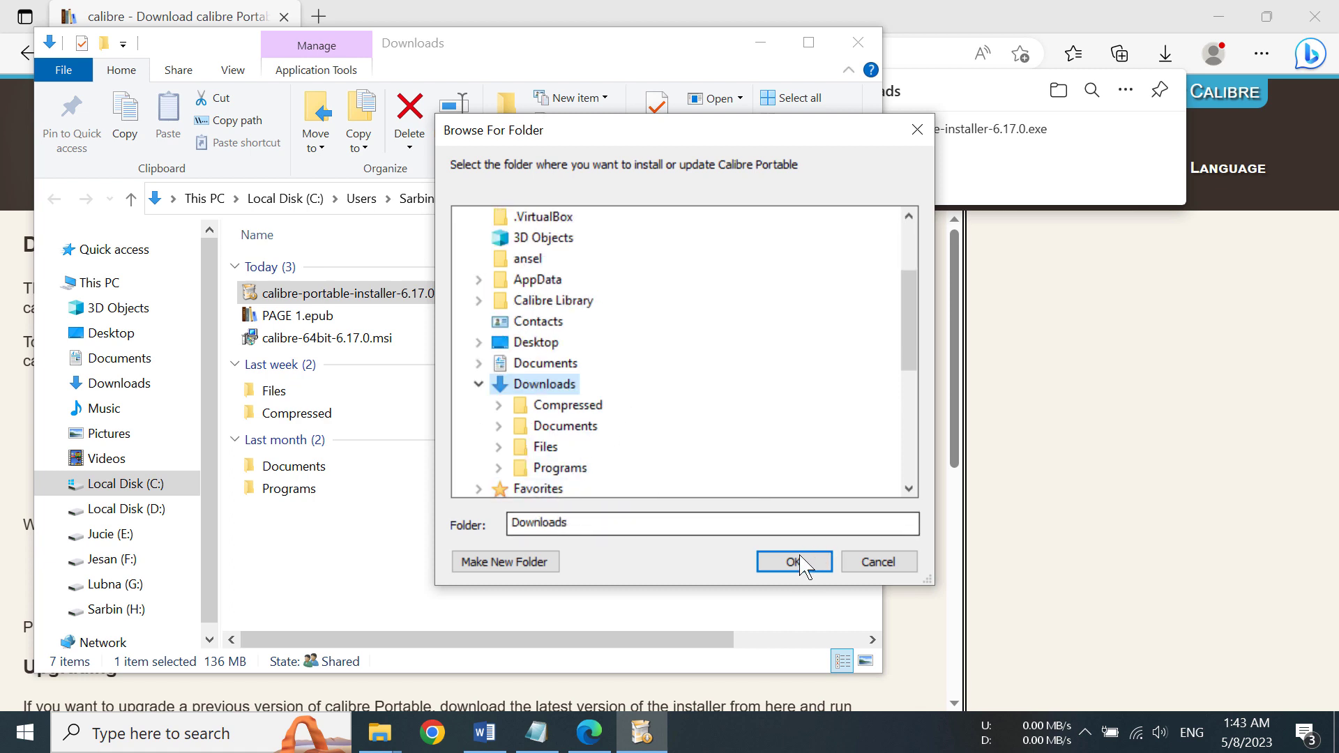
click(793, 562)
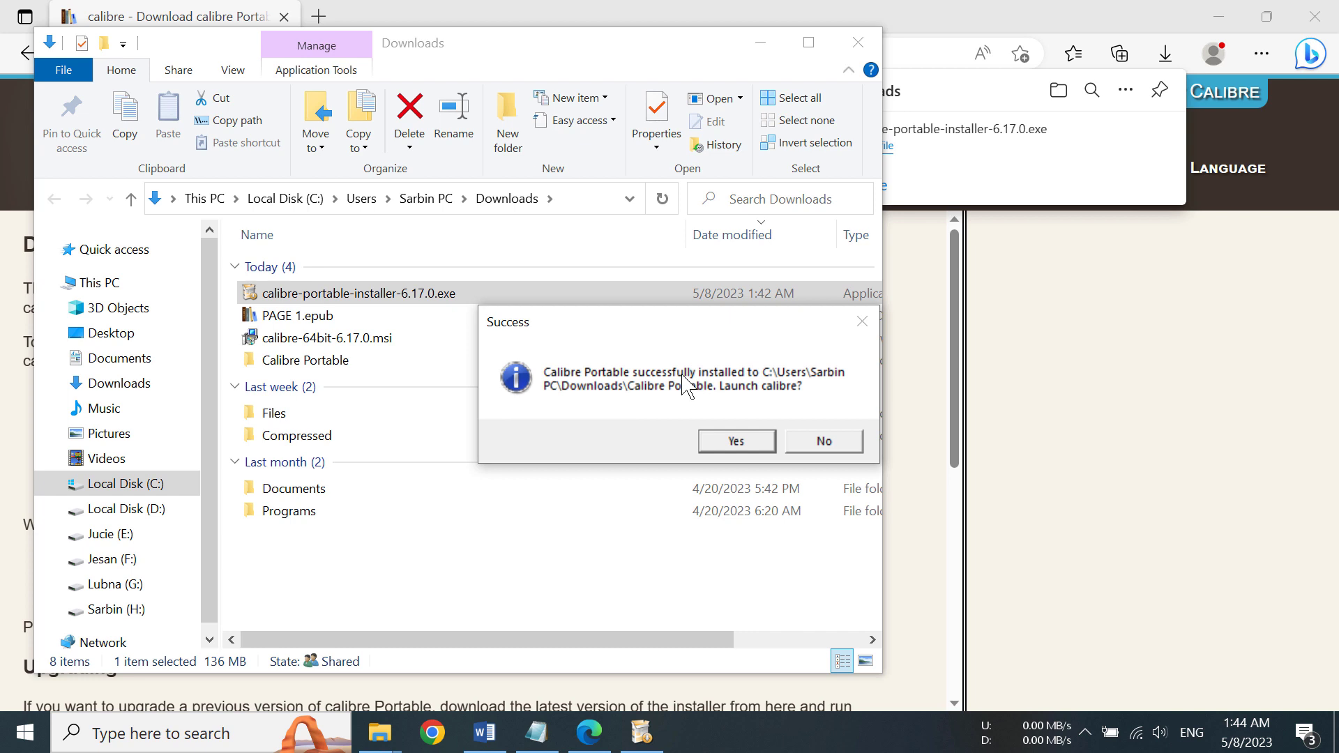
mouse_move(700, 403)
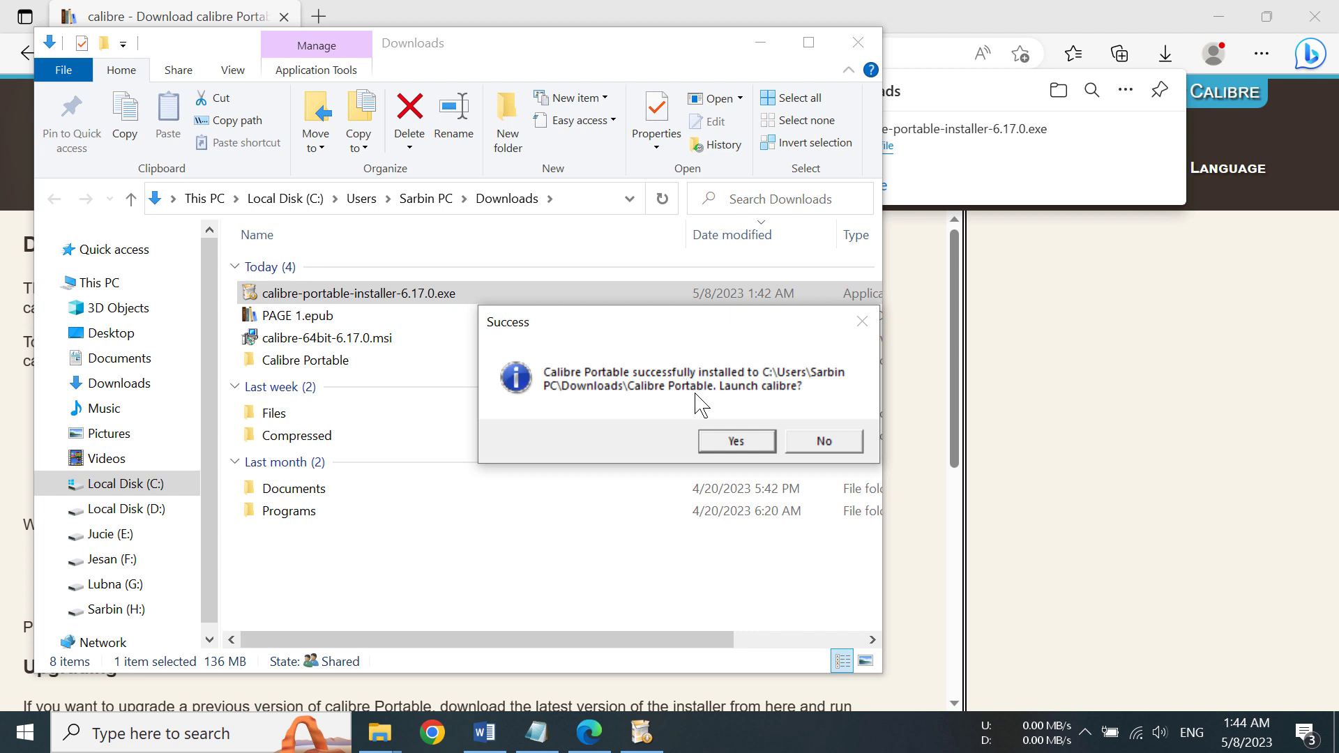
- Launch calibre and finish the welcome wizard, keeping English as the language
click(735, 442)
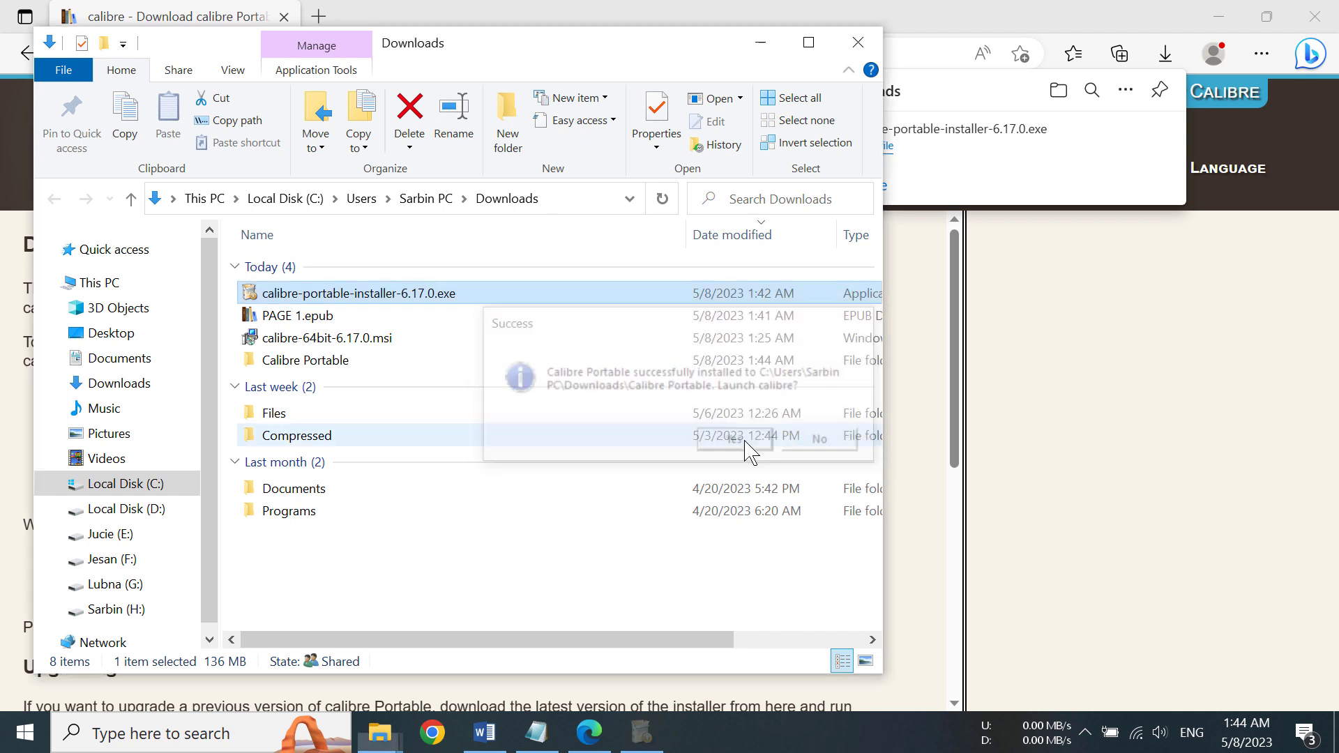
click(734, 438)
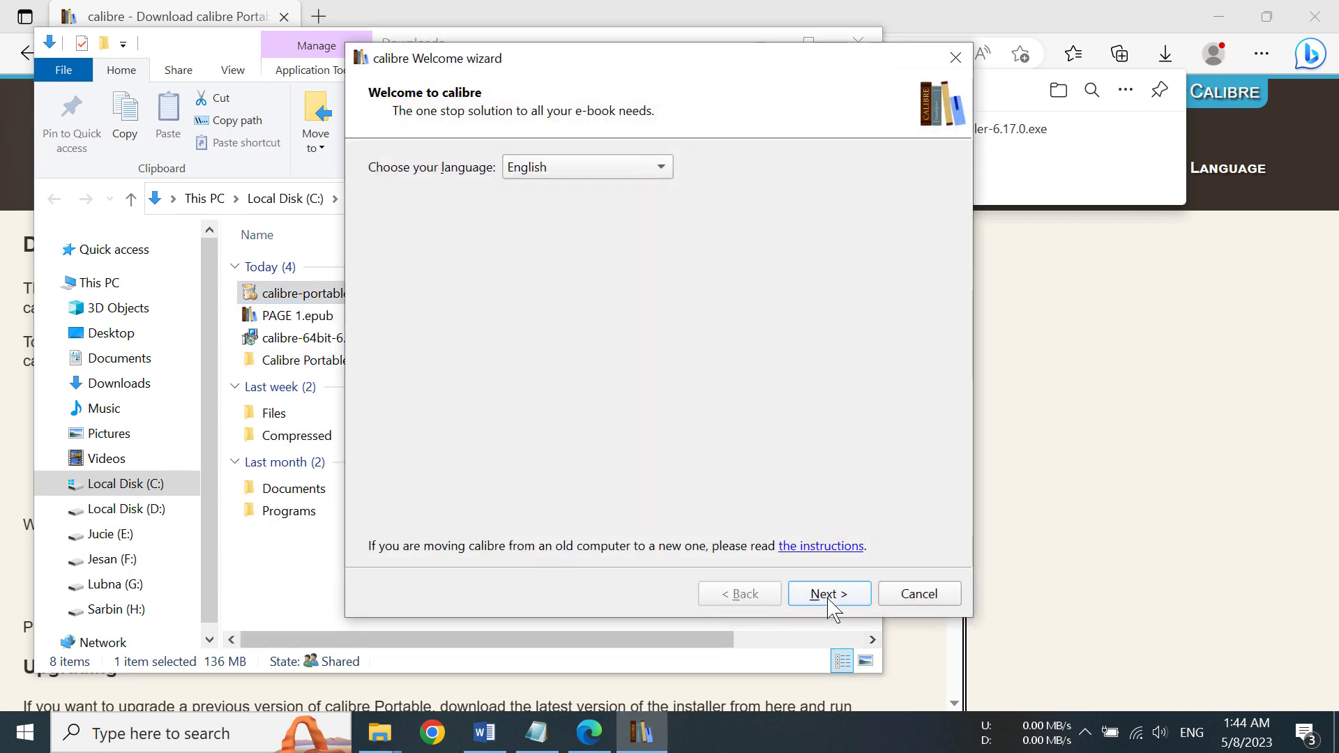
click(826, 593)
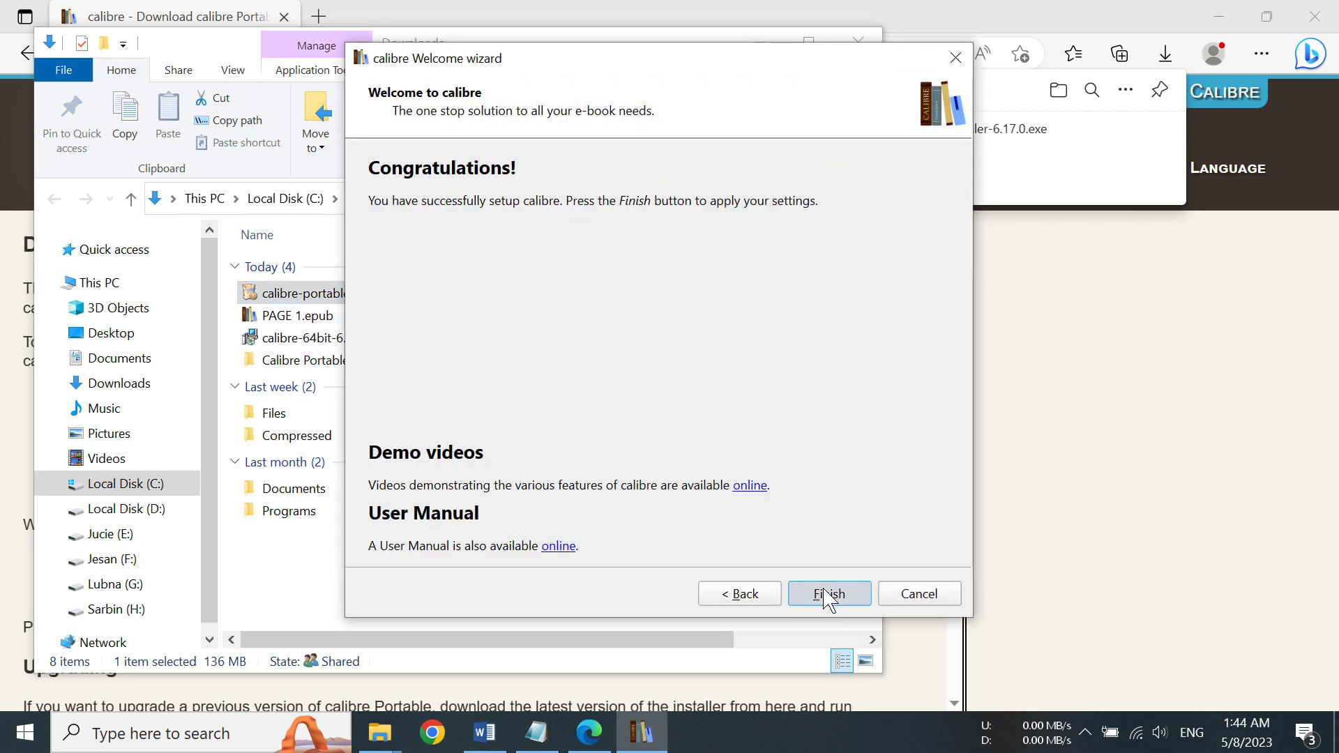
click(827, 594)
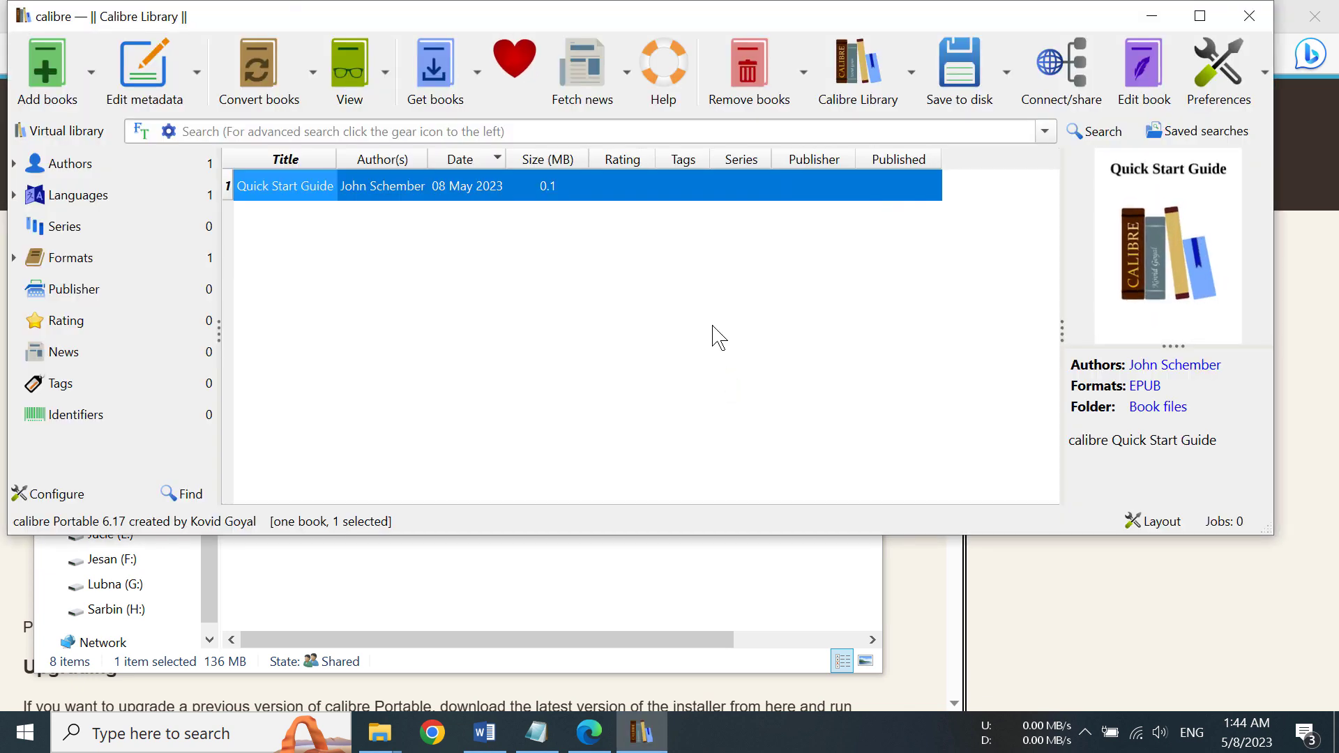
mouse_move(889, 195)
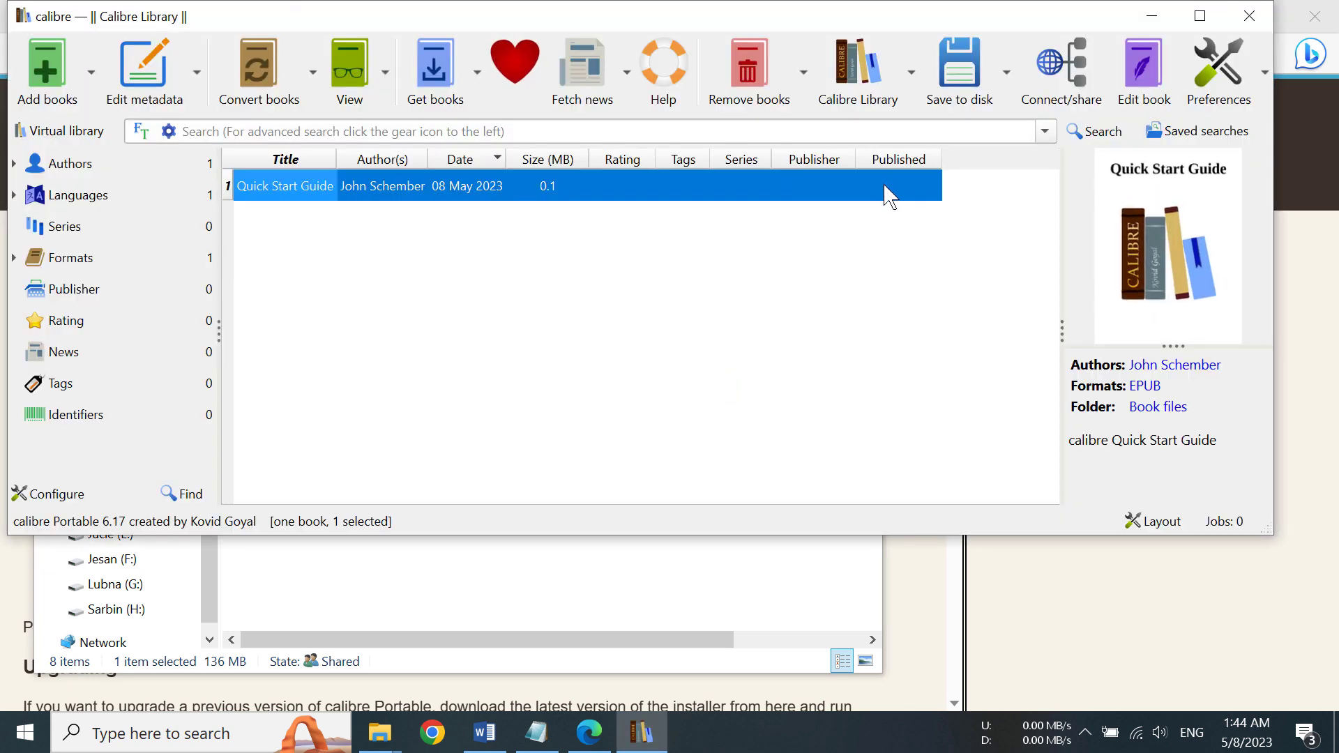